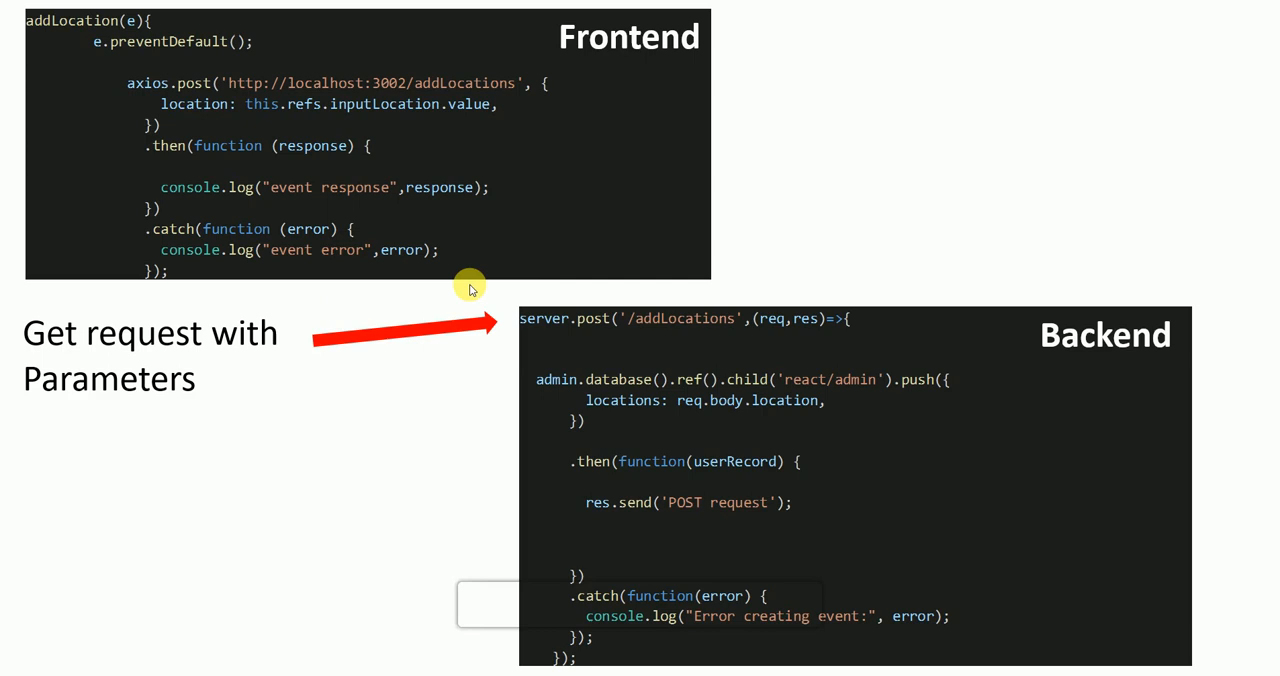
mouse_move(277, 180)
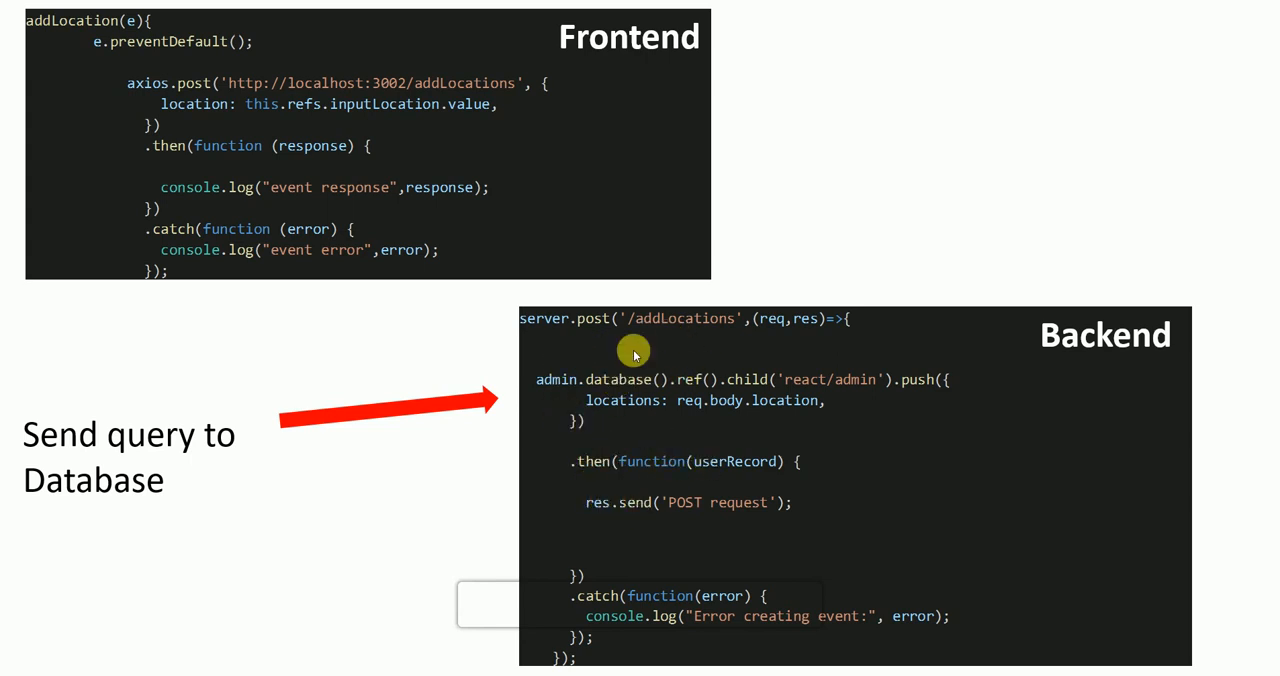
mouse_move(620, 396)
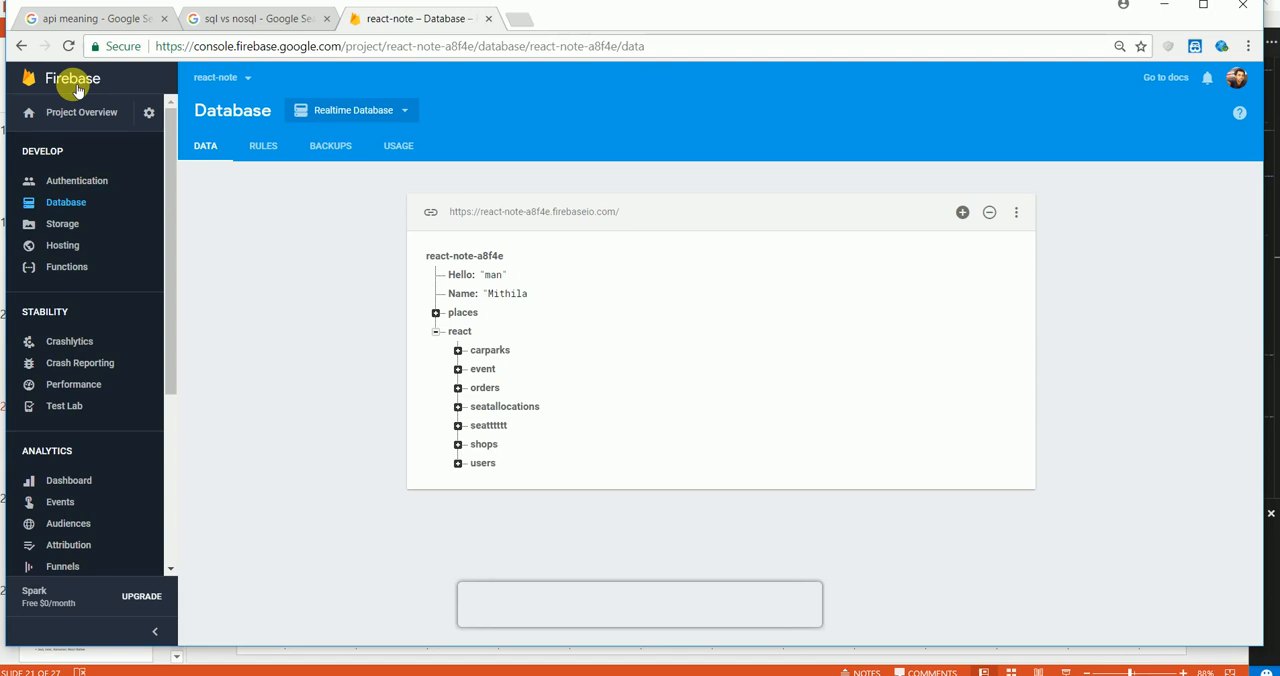
mouse_move(436, 343)
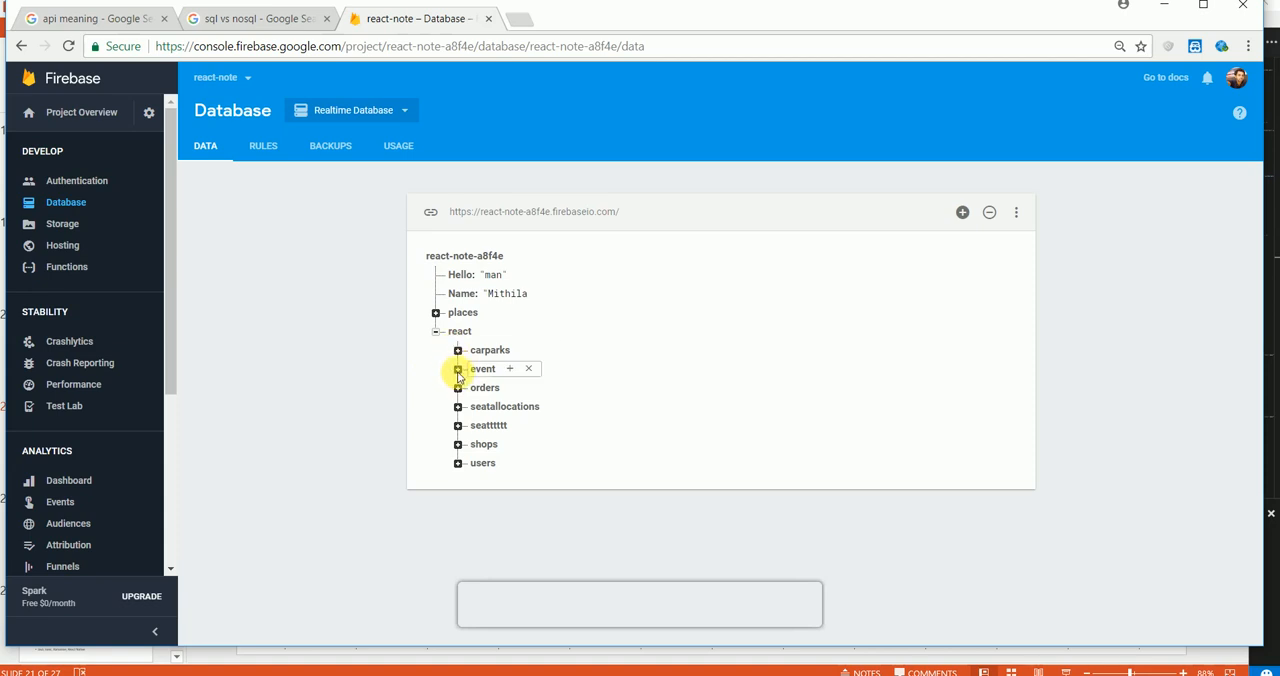
- Expand the event node, collapse Justice League, and open the Coco movie record with its two shows
left_click(458, 369)
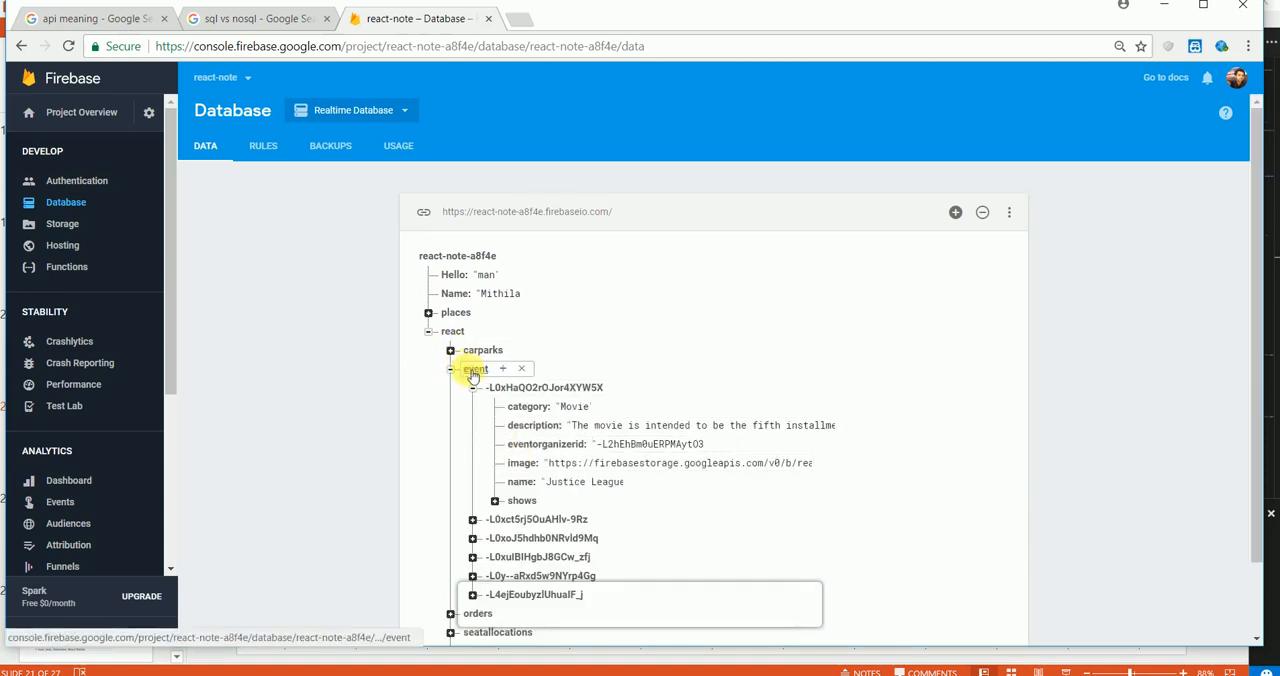
left_click(472, 387)
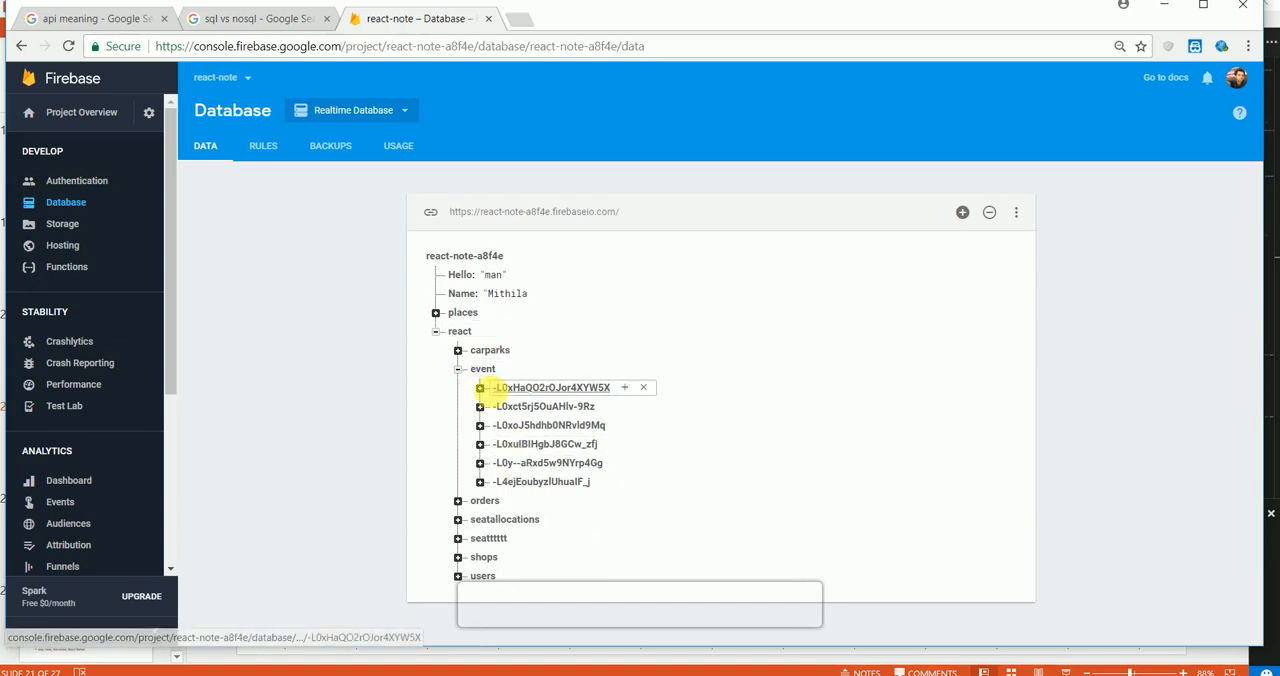
left_click(479, 406)
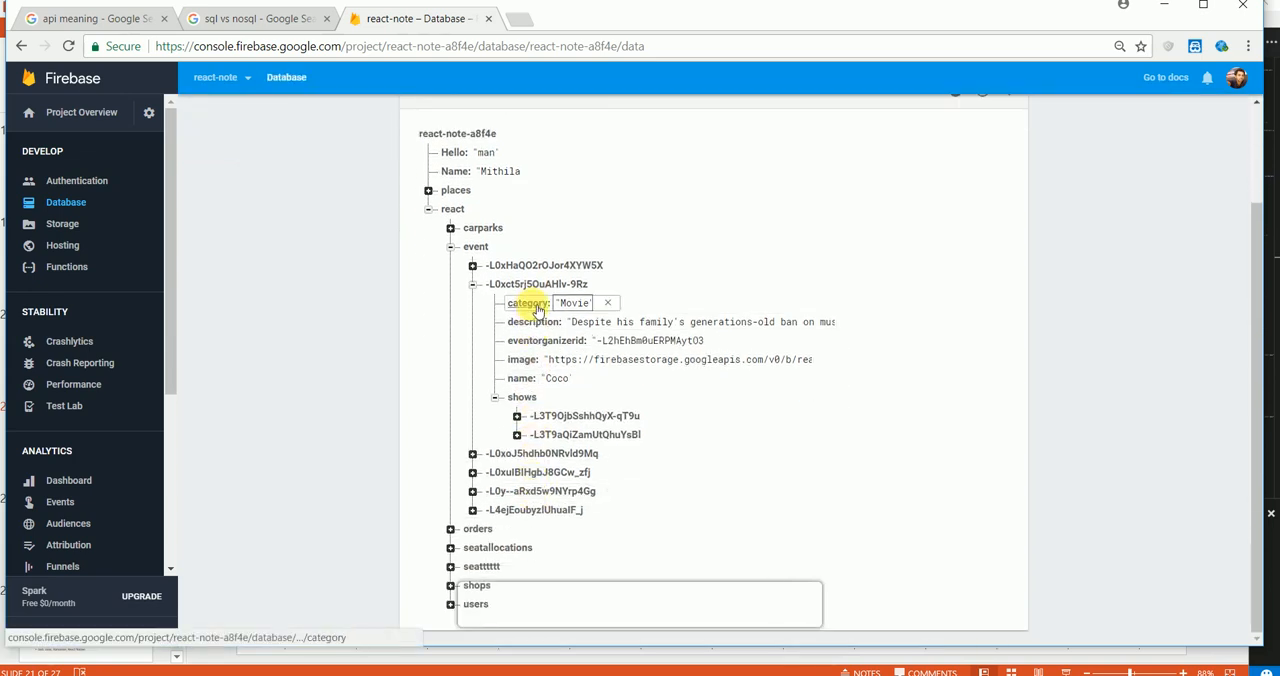
left_click(545, 340)
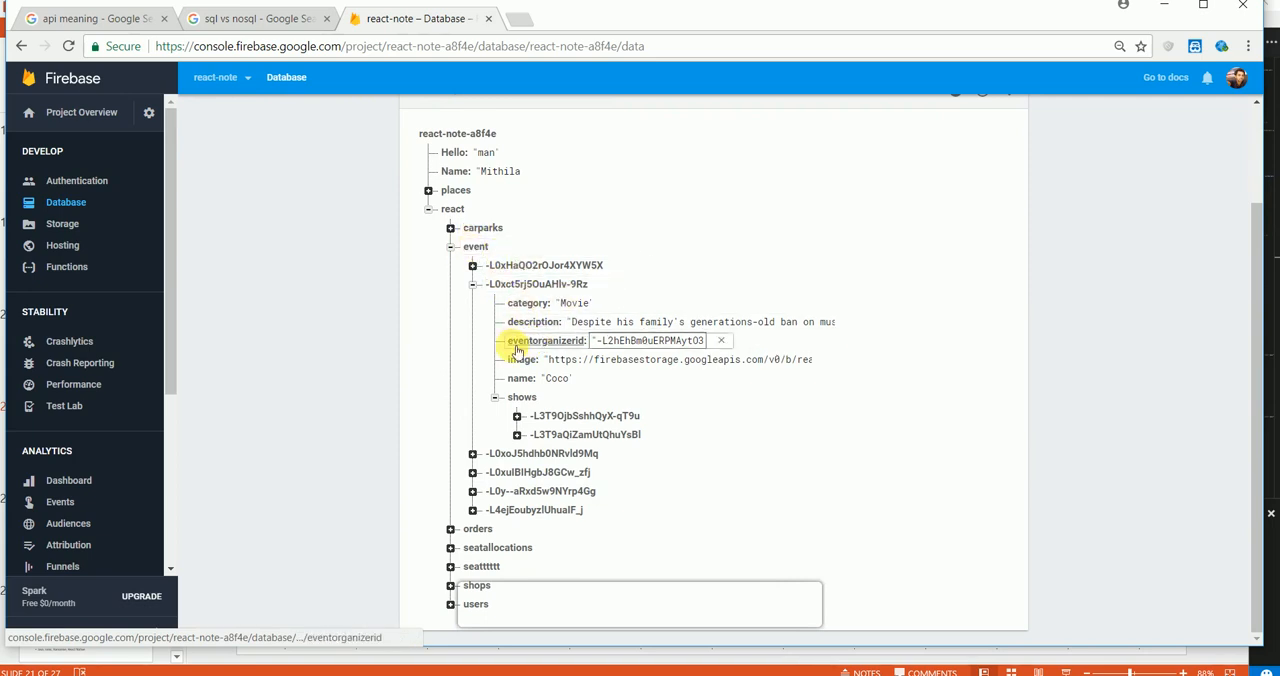
left_click(532, 321)
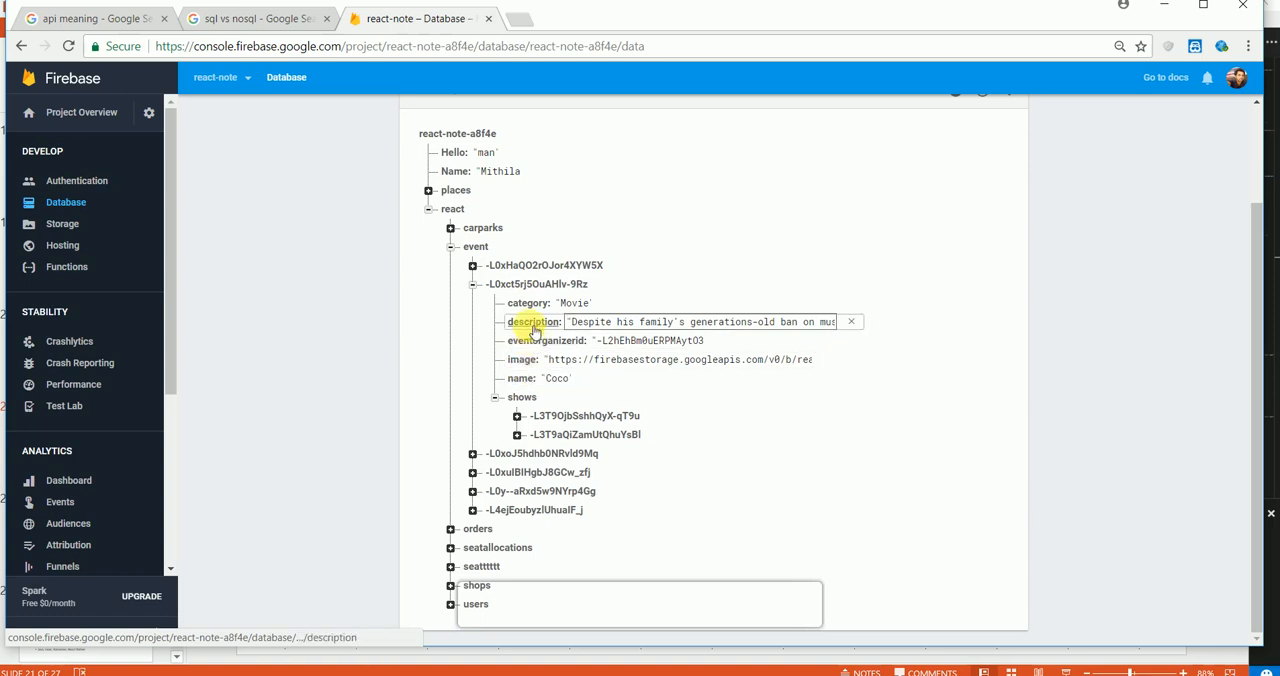
left_click(521, 397)
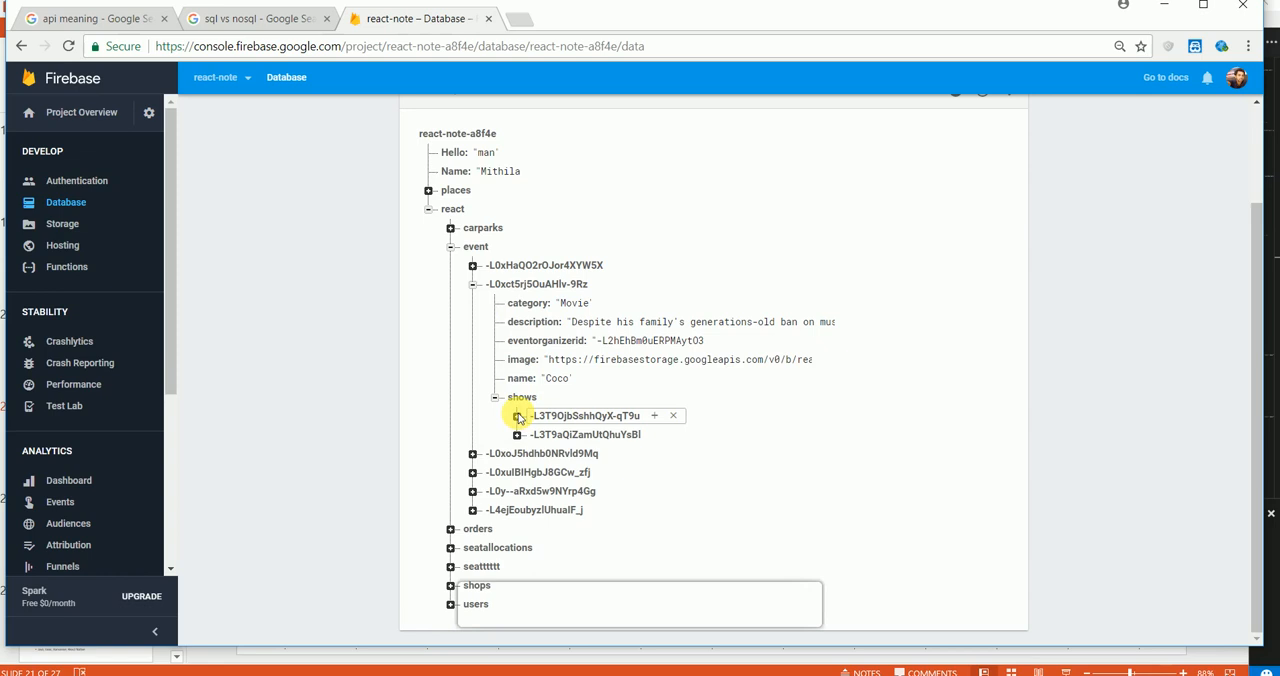
- Expand Coco's first show to reveal its date, district, prices, seats, 7.00 PM time and Savoy venue
left_click(518, 416)
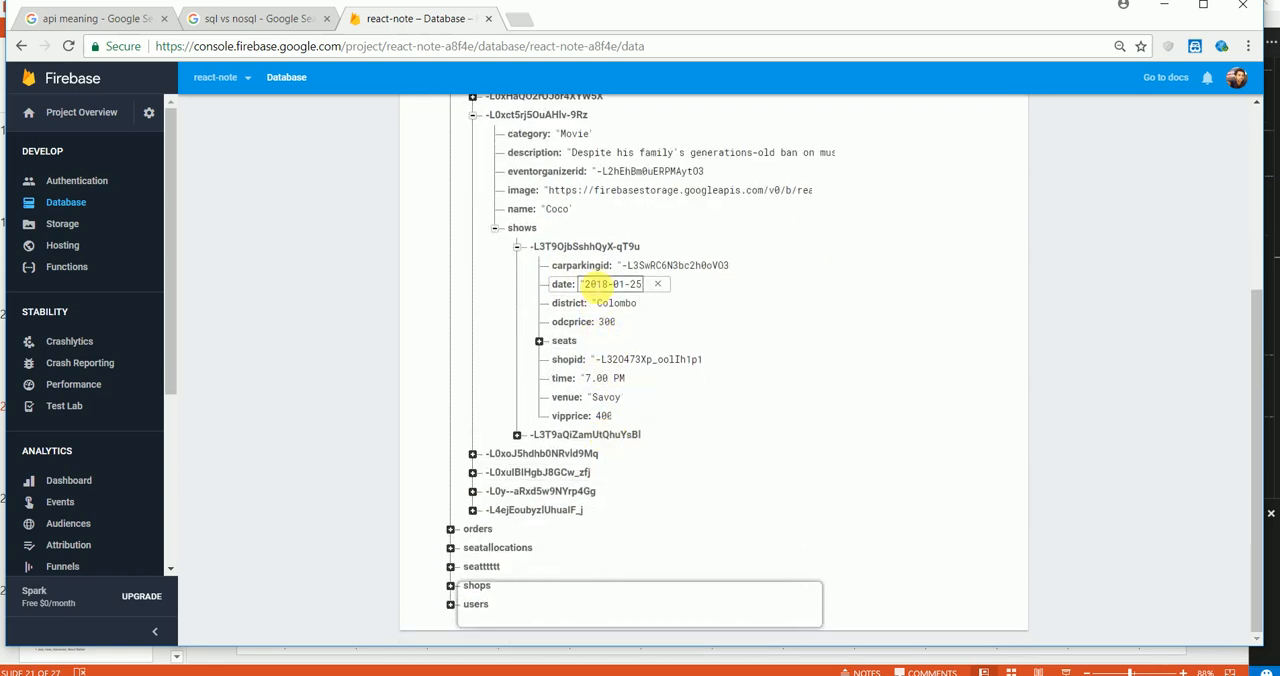
left_click(600, 378)
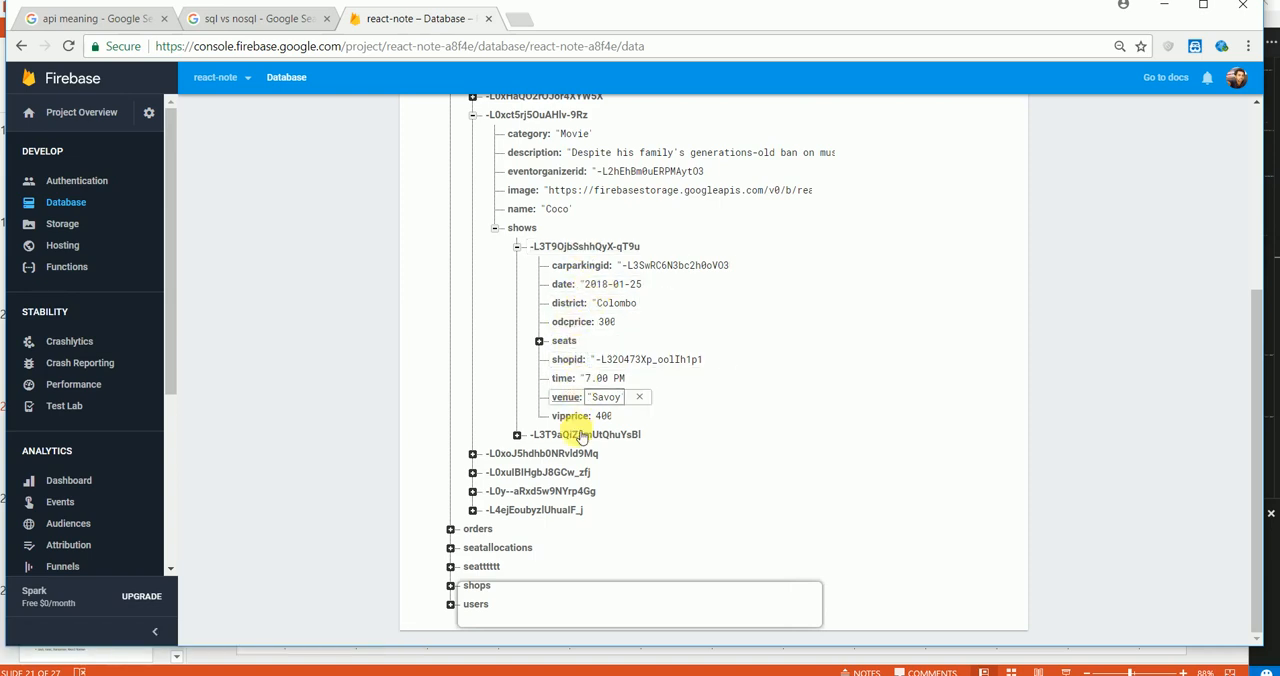
left_click(610, 284)
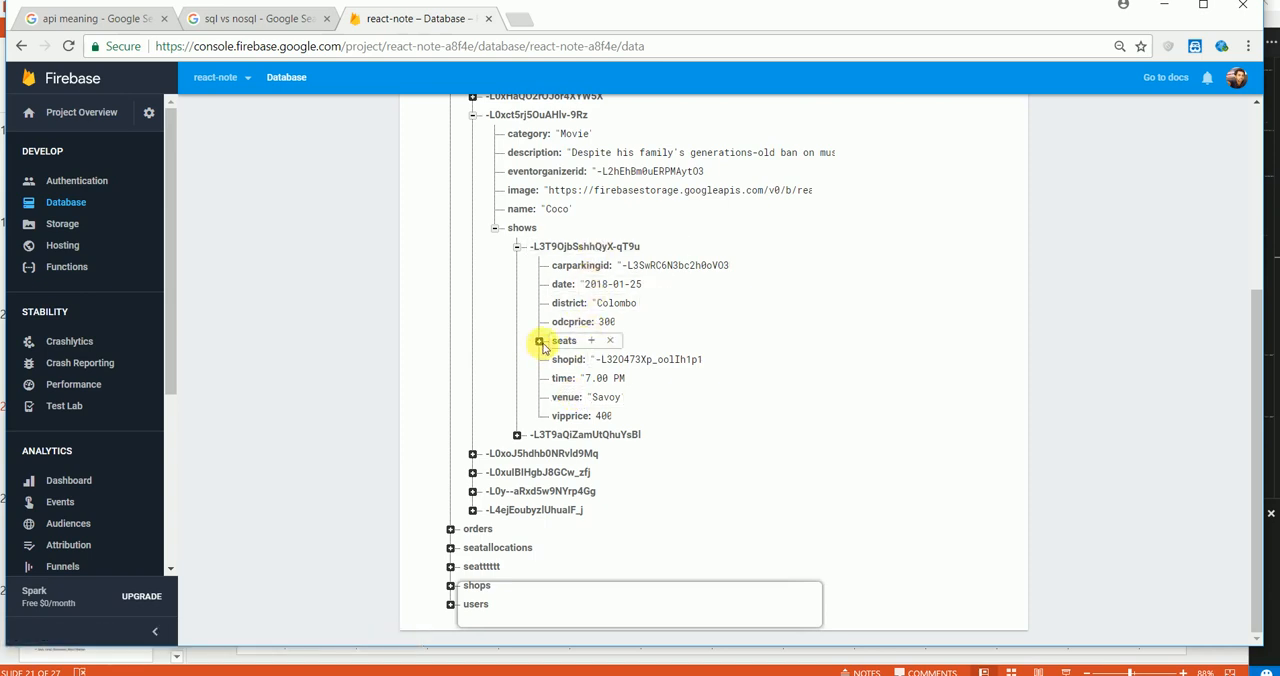
- Expand the first show's seats to list groups 0-4, briefly opening group 0
left_click(539, 341)
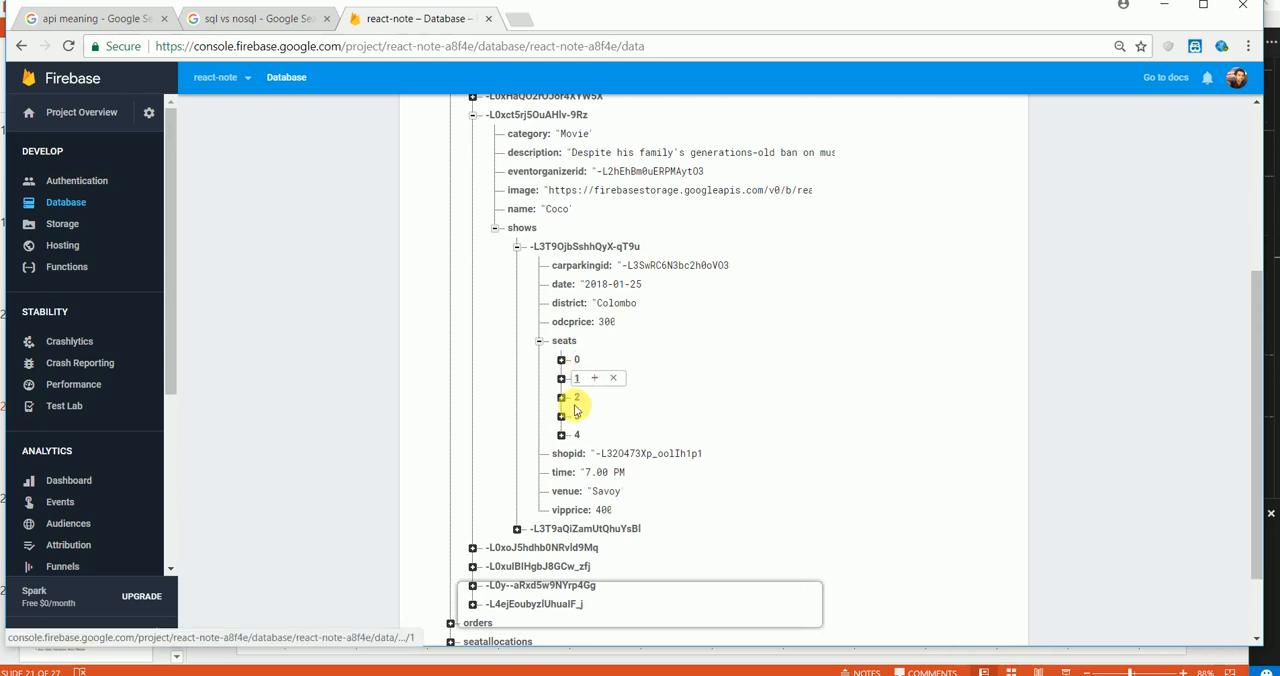
left_click(561, 359)
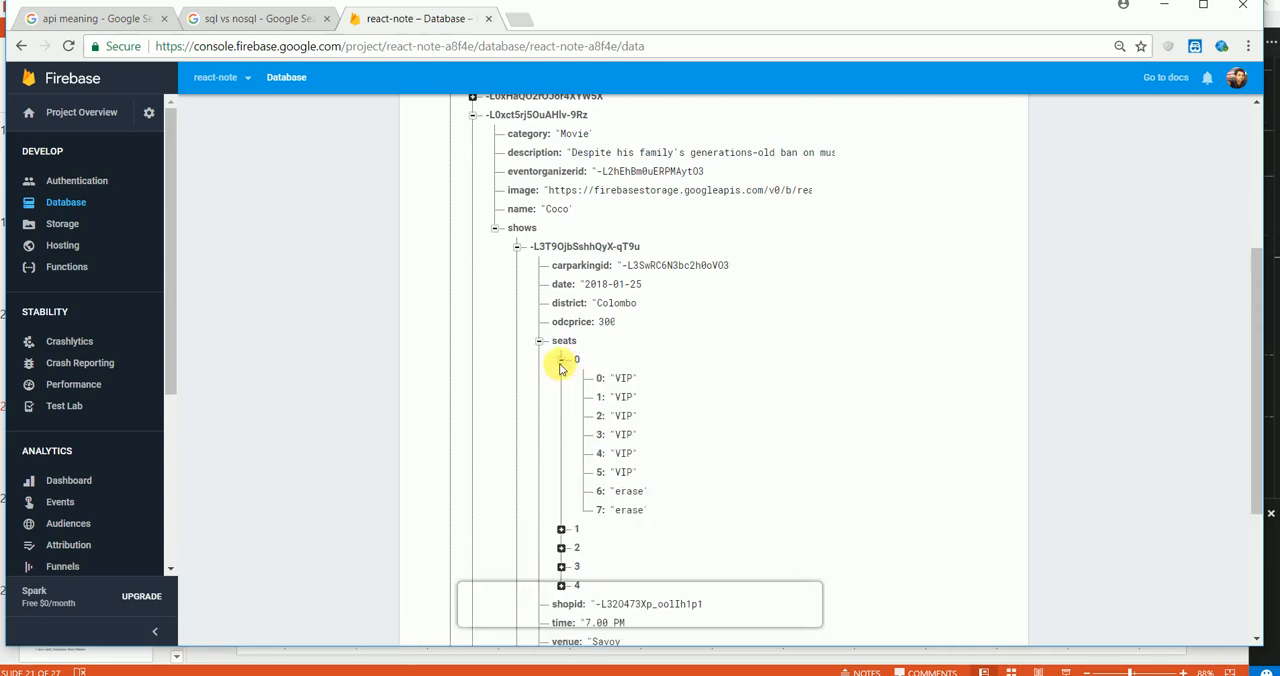
left_click(610, 284)
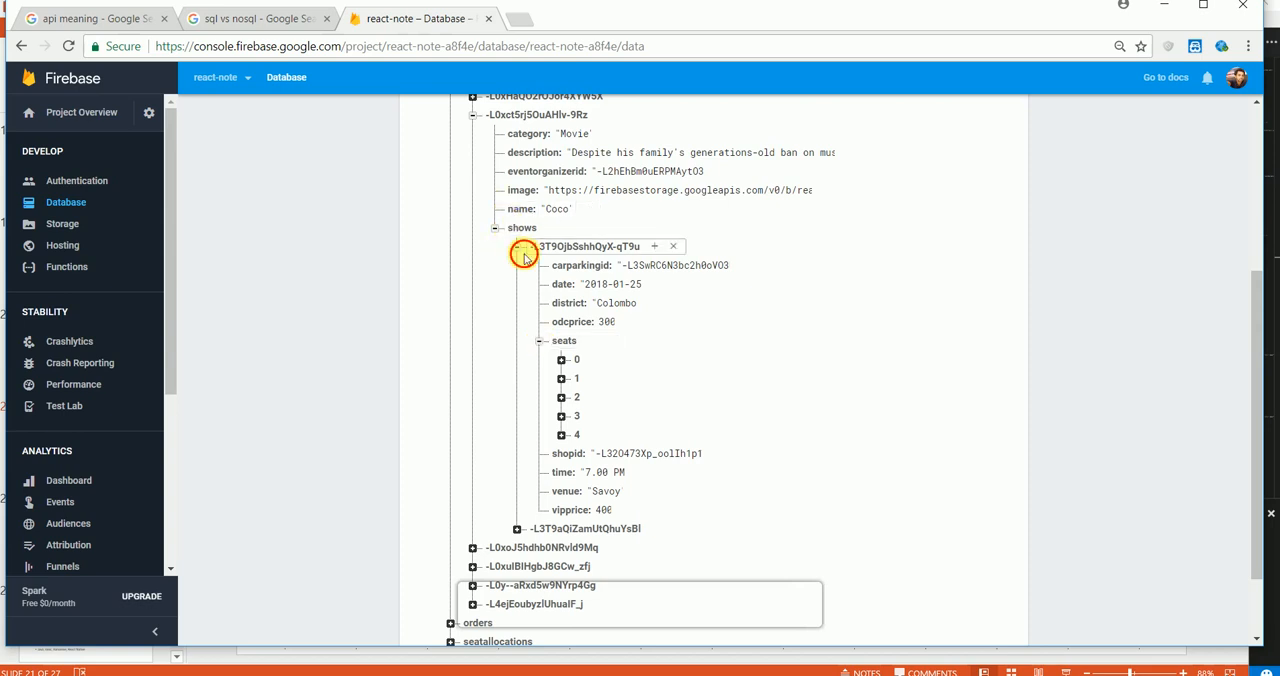
- Collapse Coco's first show so only its two show entries remain listed
left_click(524, 254)
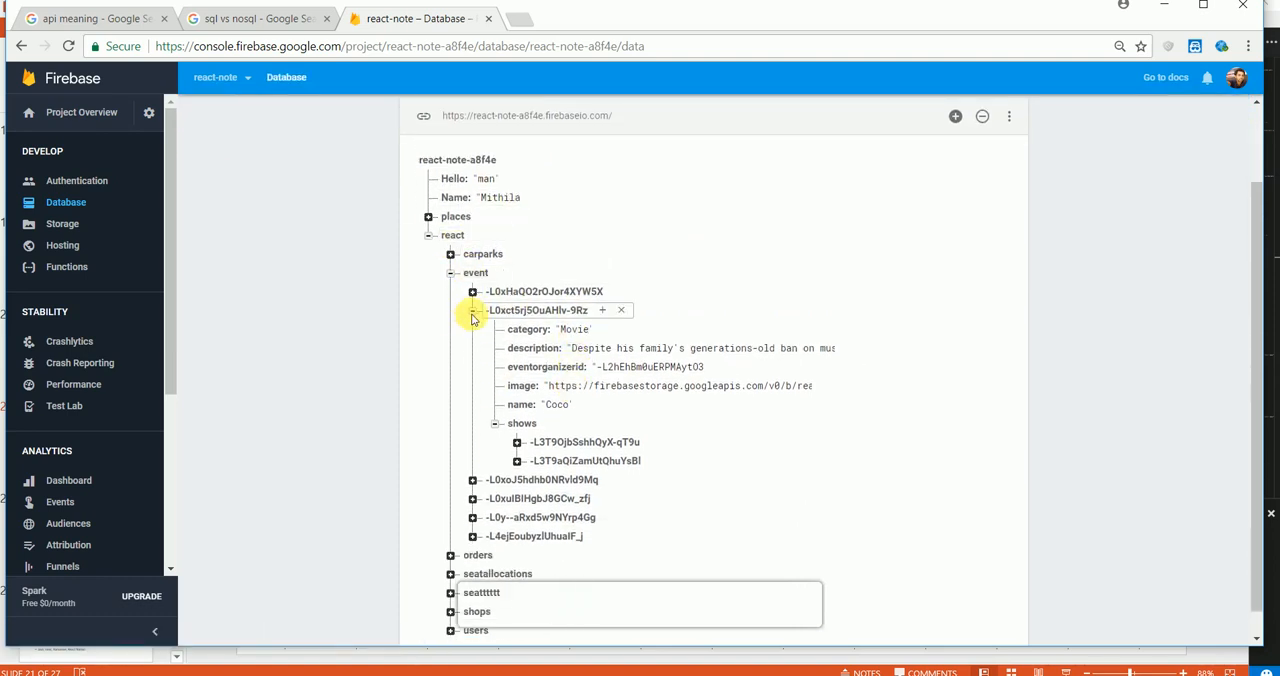
left_click(475, 272)
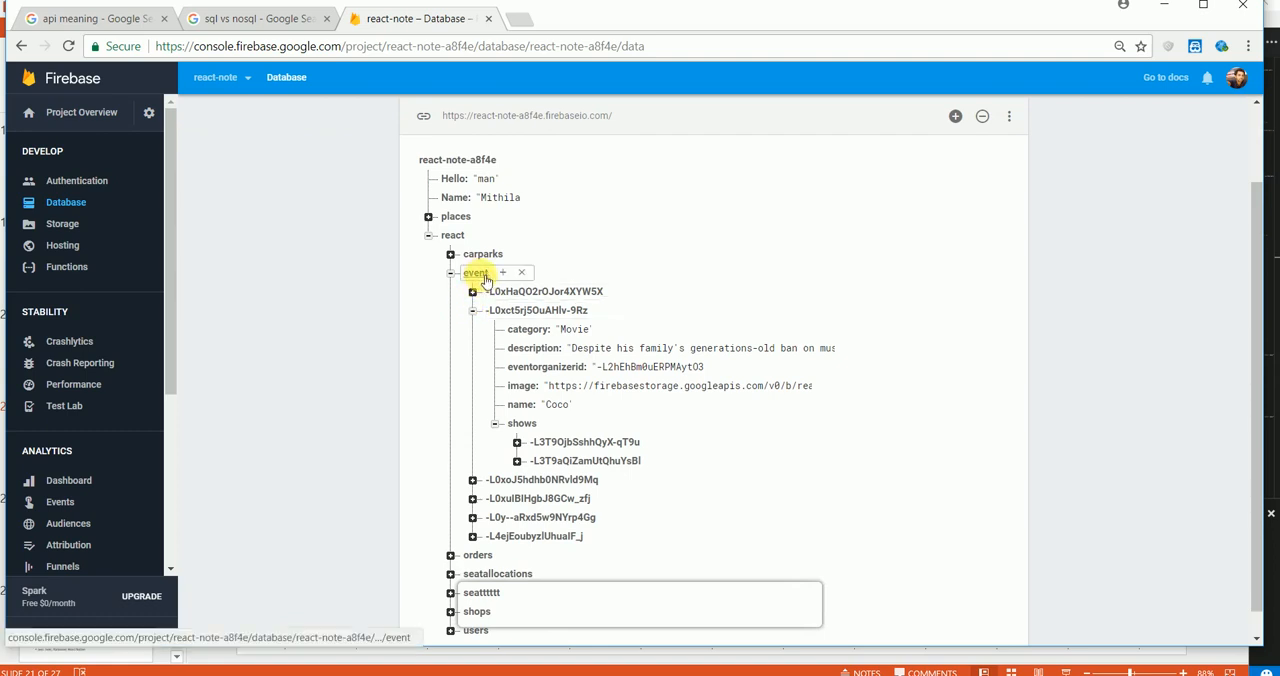